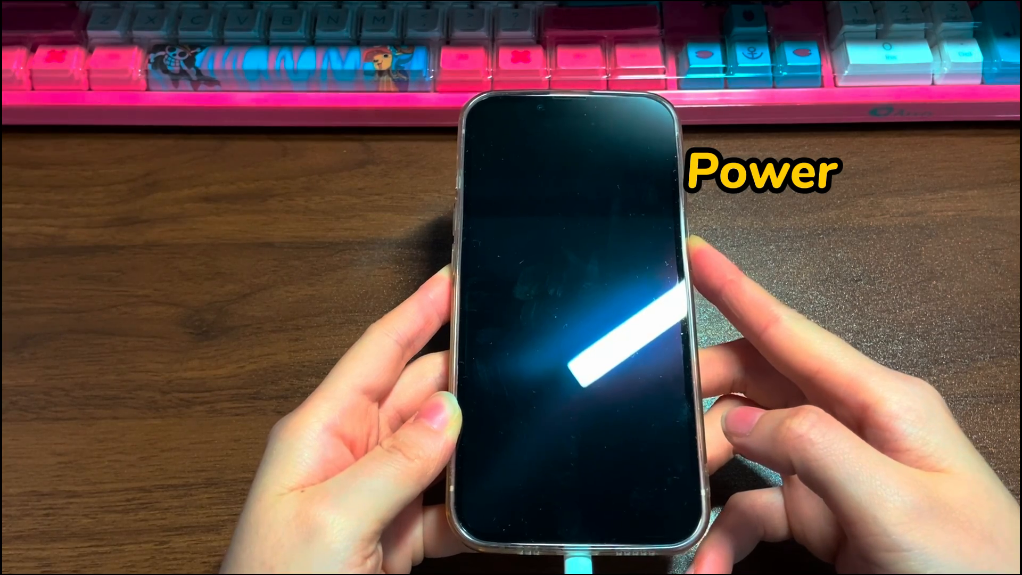
- Keep holding the side button until the Apple logo appears on the dark screen
{"action": "left_click", "coordinate": [707, 255]}
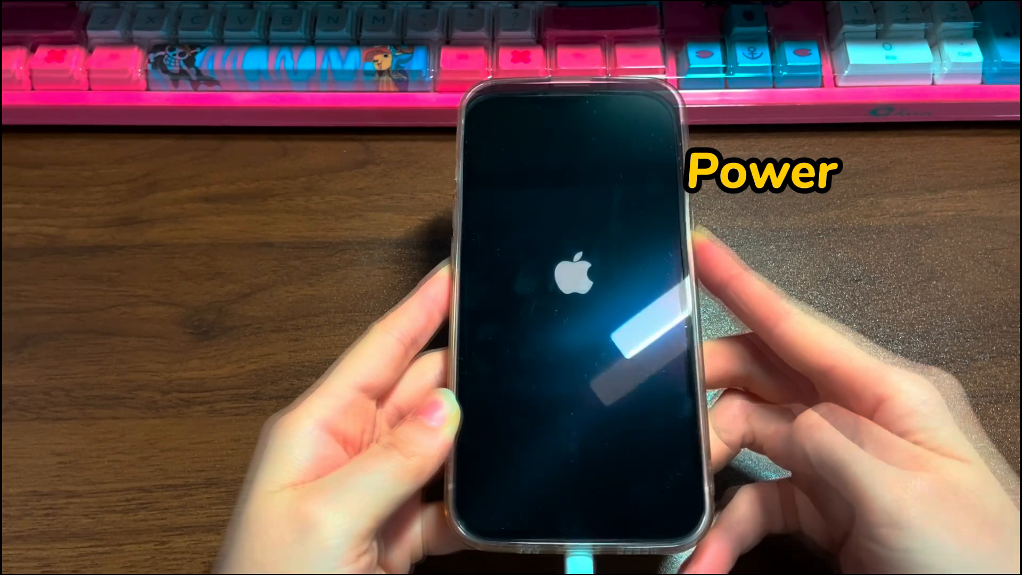